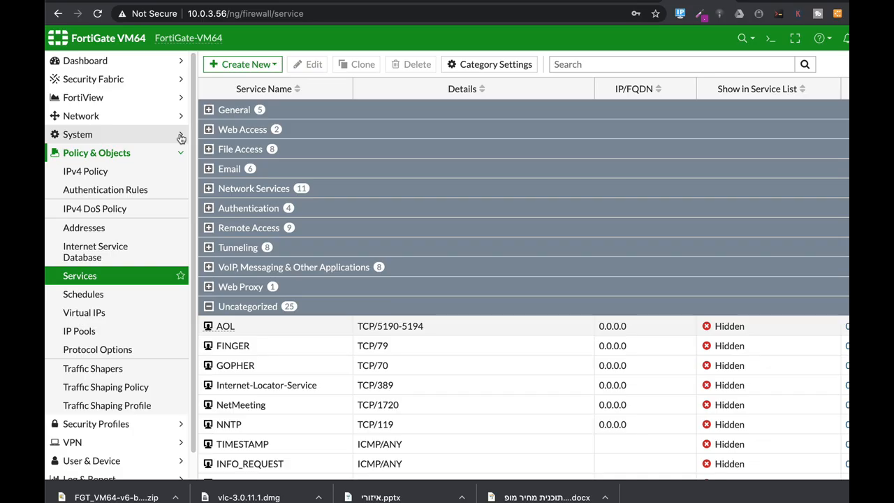
{"action": "mouse_move", "coordinate": [187, 132]}
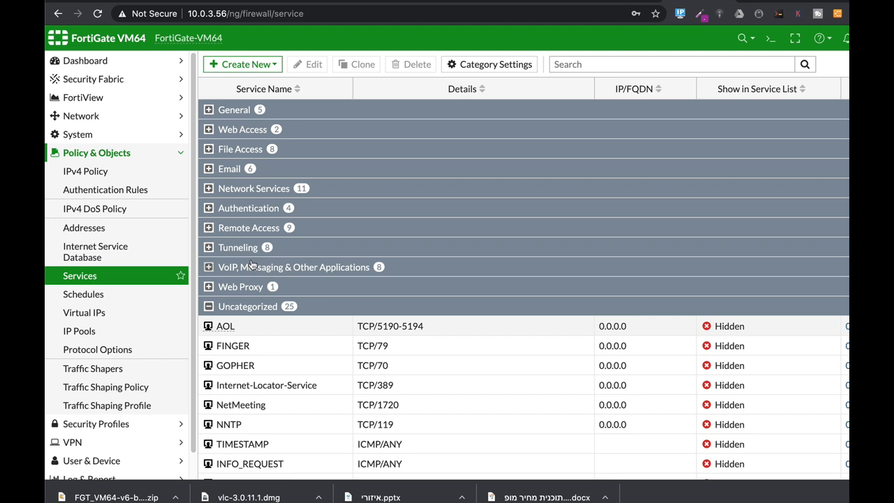
{"action": "mouse_move", "coordinate": [338, 266]}
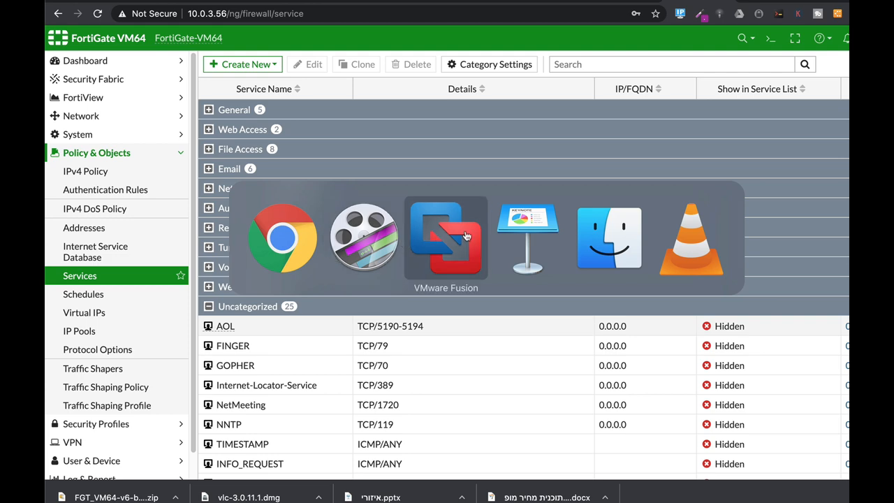
Open the FortiGate CLI Console, list sessions, and highlight the TCP session's expire=3600
{"action": "left_click", "coordinate": [445, 237]}
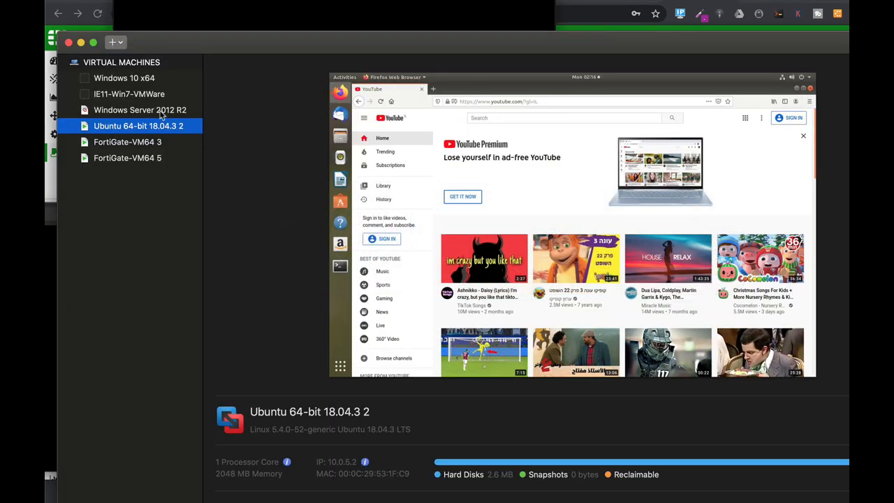
{"action": "right_click", "coordinate": [139, 126]}
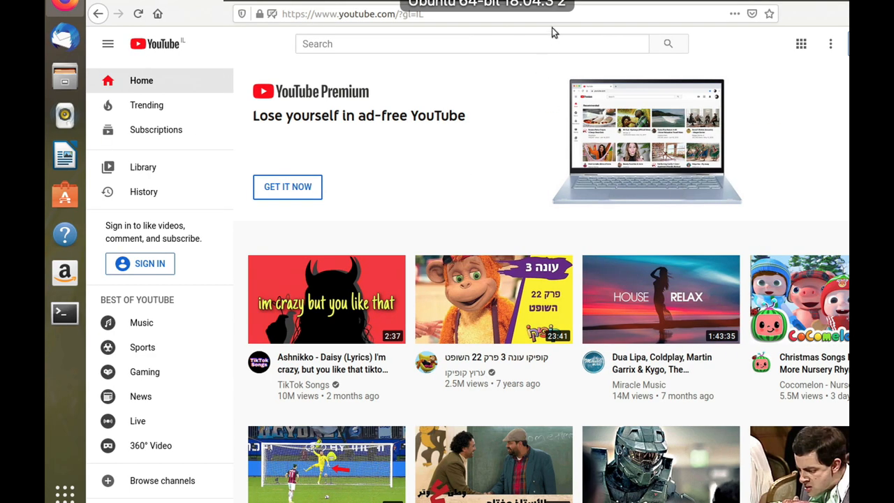
{"action": "left_click", "coordinate": [141, 15]}
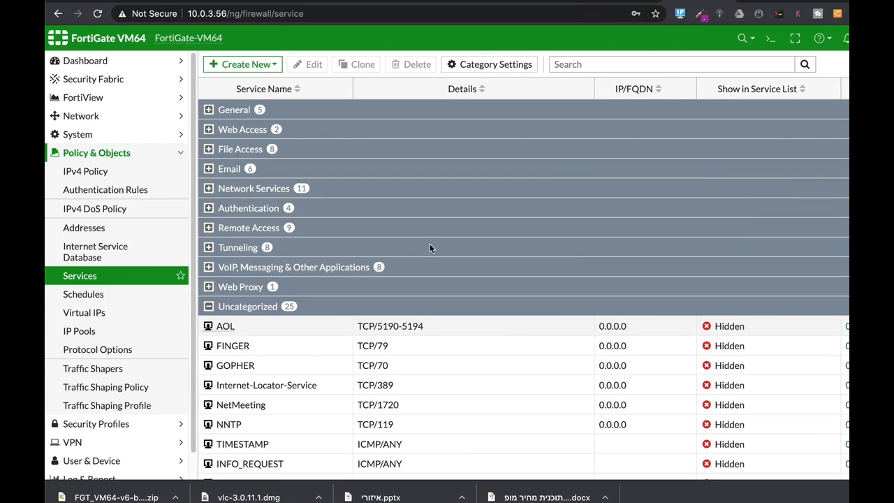
{"action": "mouse_move", "coordinate": [769, 38]}
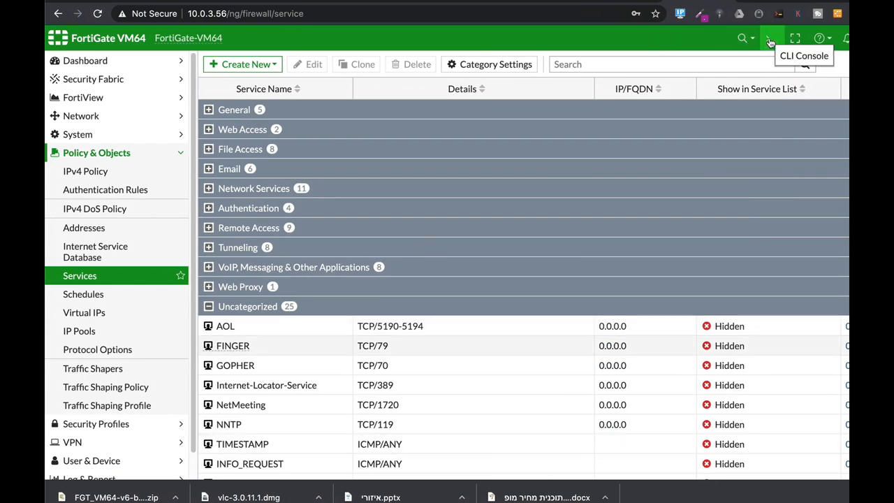
{"action": "left_click", "coordinate": [770, 38]}
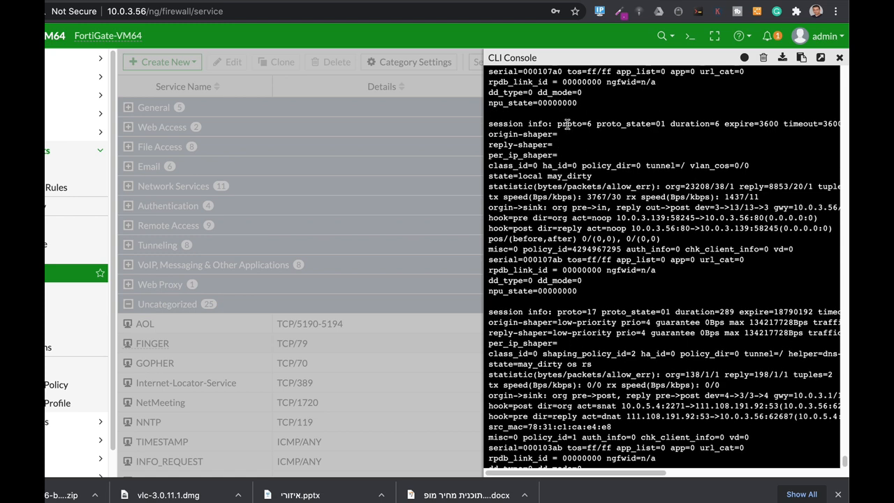
{"action": "double_click", "coordinate": [570, 124]}
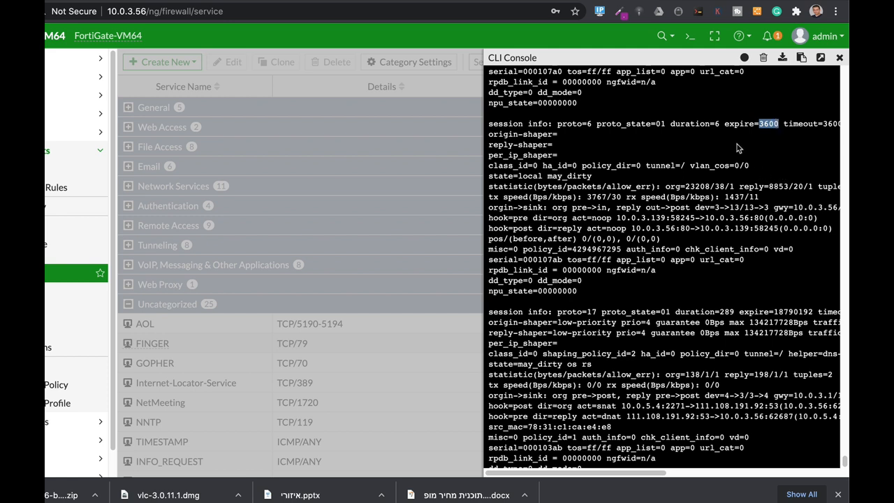
{"action": "mouse_move", "coordinate": [778, 132]}
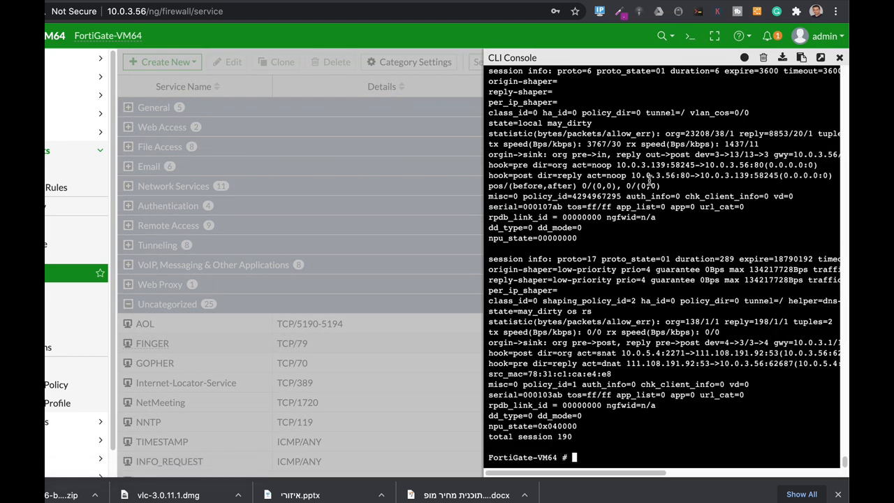
Clear the console and define custom service "443" with tcp-portrange 443 and session-ttl never
{"action": "left_click", "coordinate": [763, 58]}
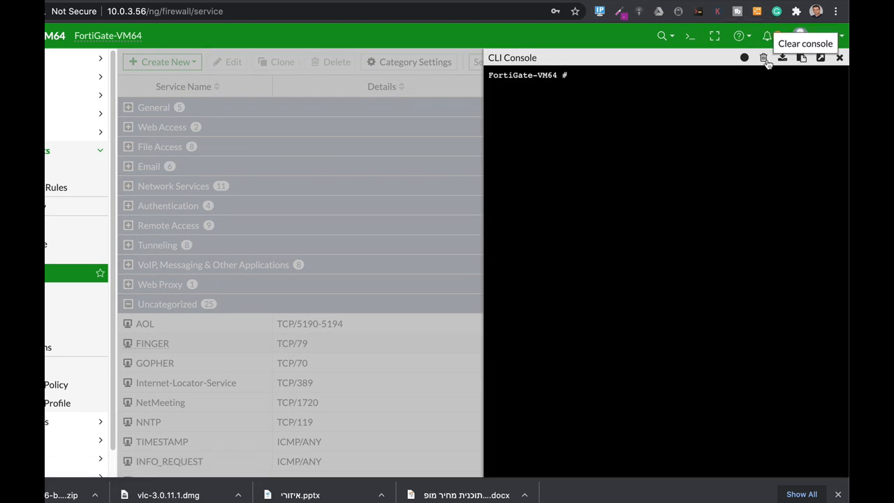
{"action": "type", "text": "c"}
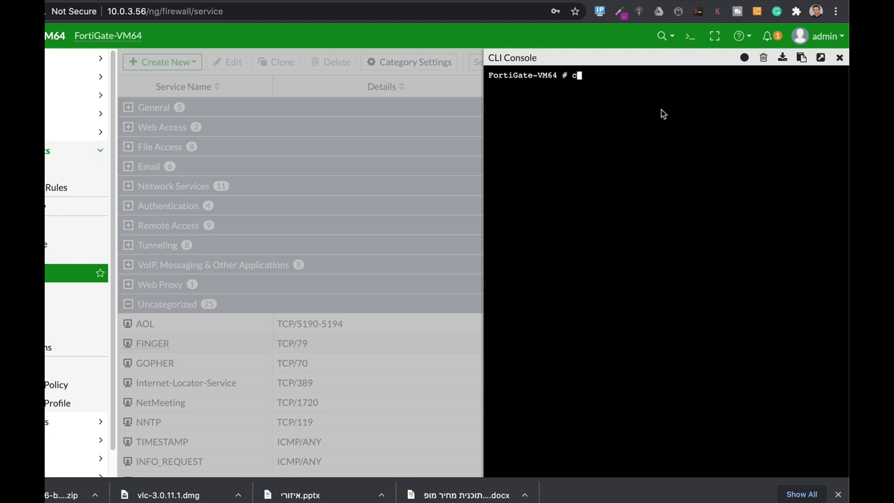
{"action": "type", "text": "onfig fi"}
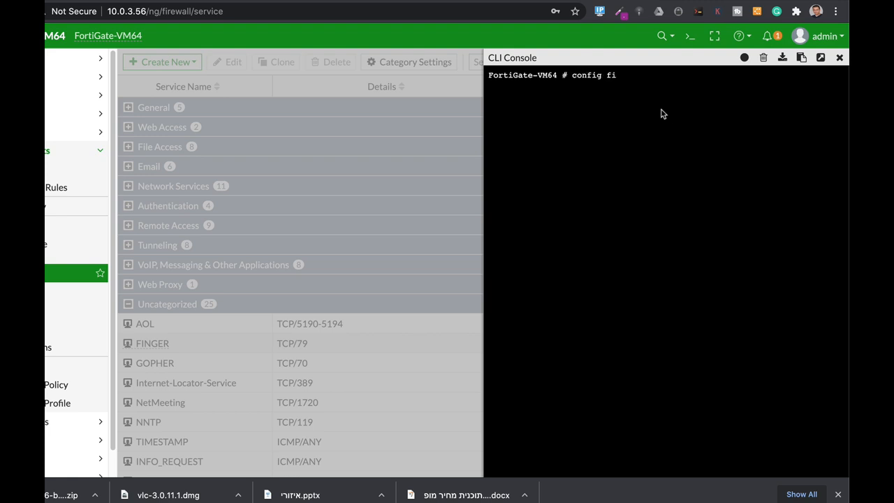
{"action": "type", "text": "rewall service"}
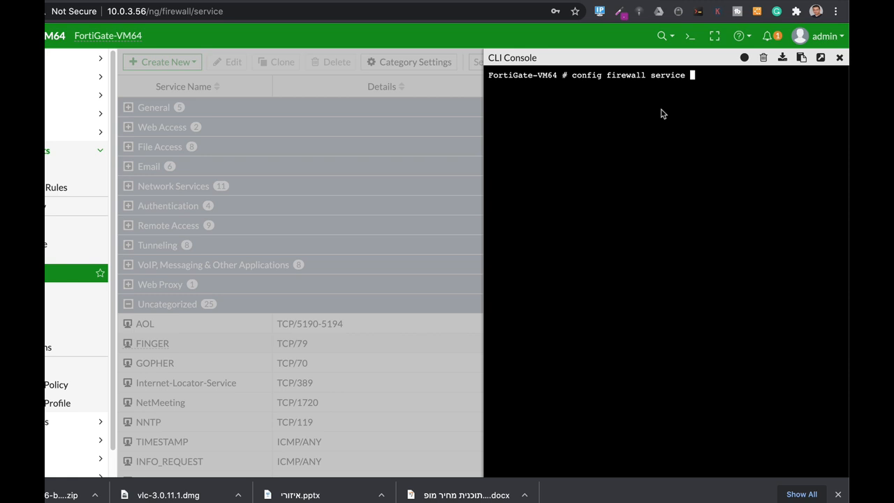
{"action": "type", "text": "custom"}
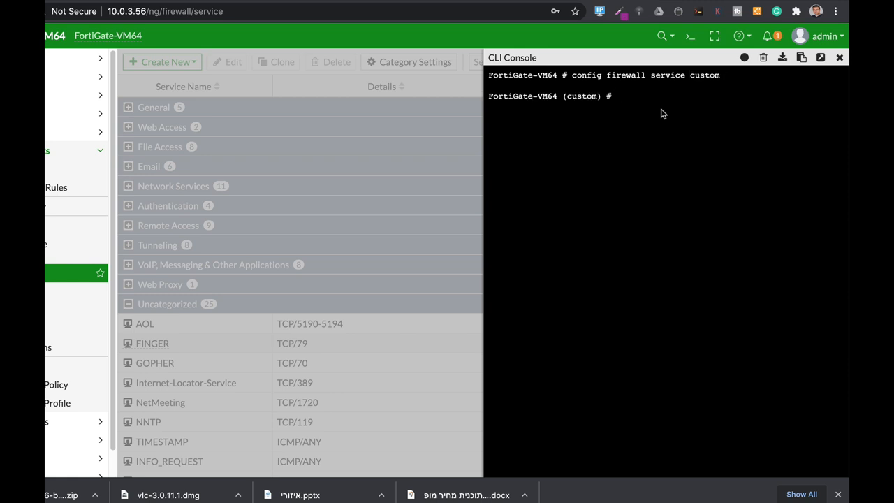
{"action": "type", "text": "edit \"443"}
{"action": "type", "text": "s"}
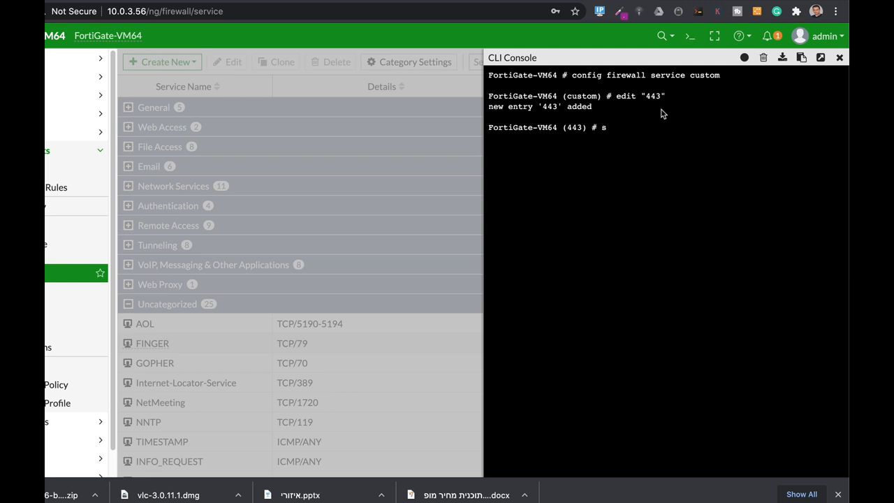
{"action": "type", "text": "et tcp-portrange"}
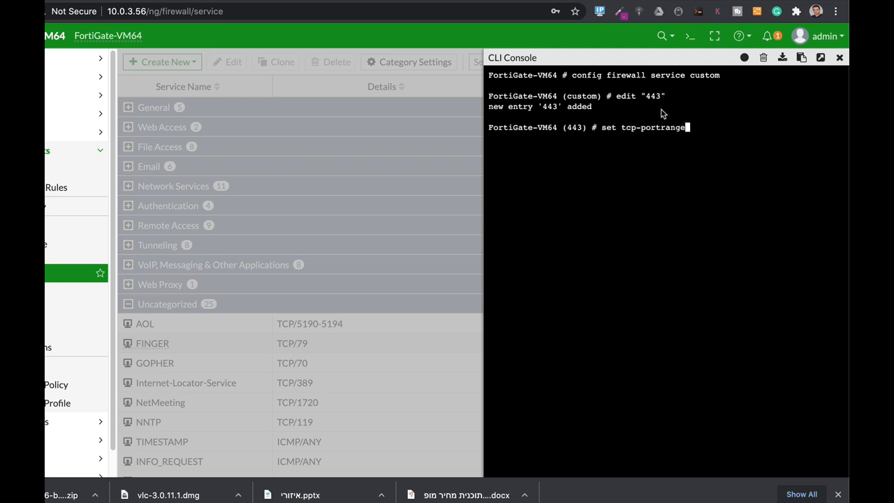
{"action": "type", "text": "443"}
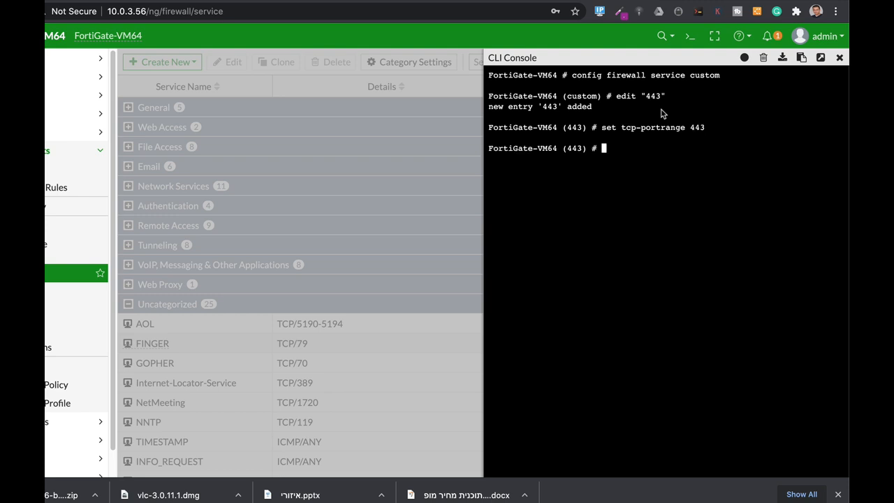
{"action": "type", "text": "set session-ttl never"}
{"action": "type", "text": "end"}
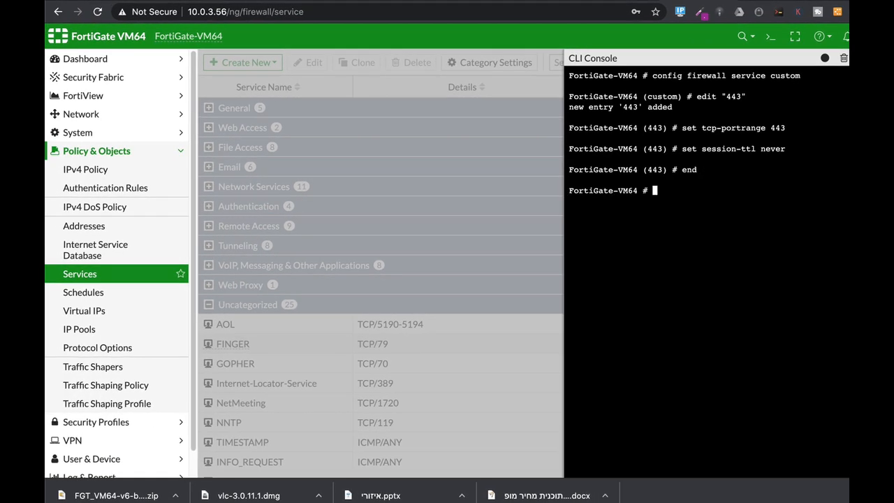
Scroll the Services list's Uncategorized group to the new 443 entry for TCP/443
{"action": "left_click", "coordinate": [84, 226]}
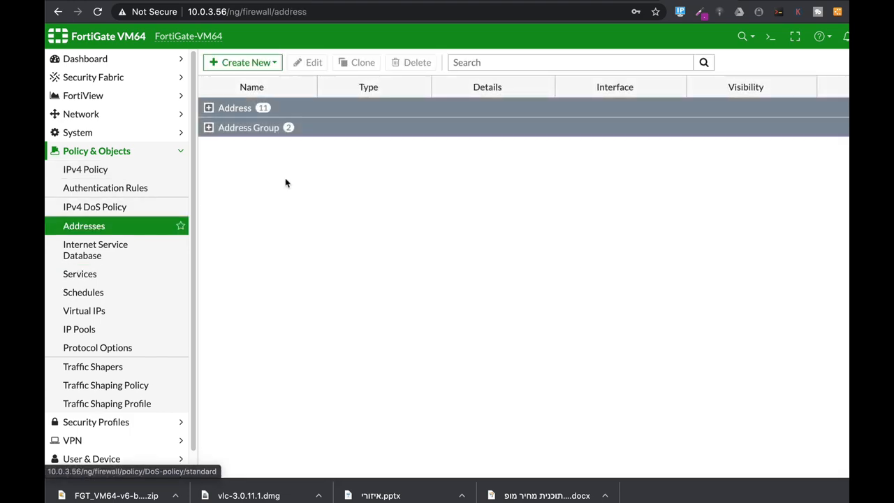
{"action": "left_click", "coordinate": [79, 273]}
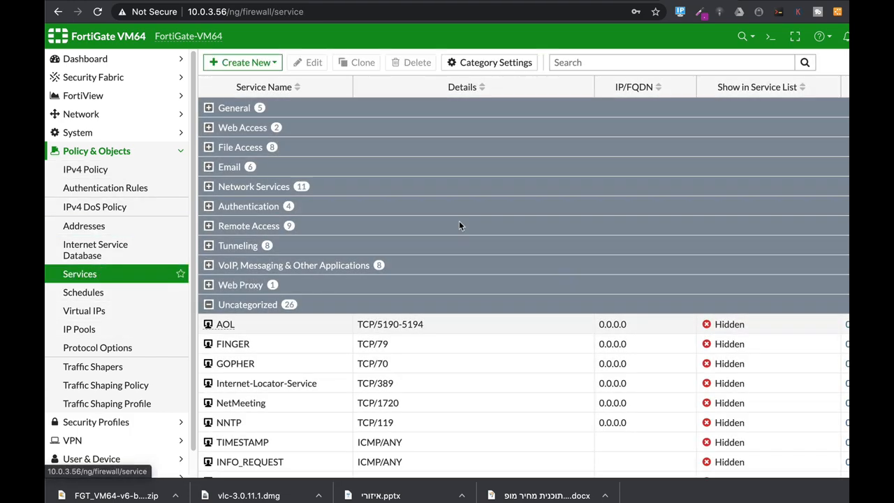
{"action": "scroll", "scroll_direction": "down", "scroll_amount": 3}
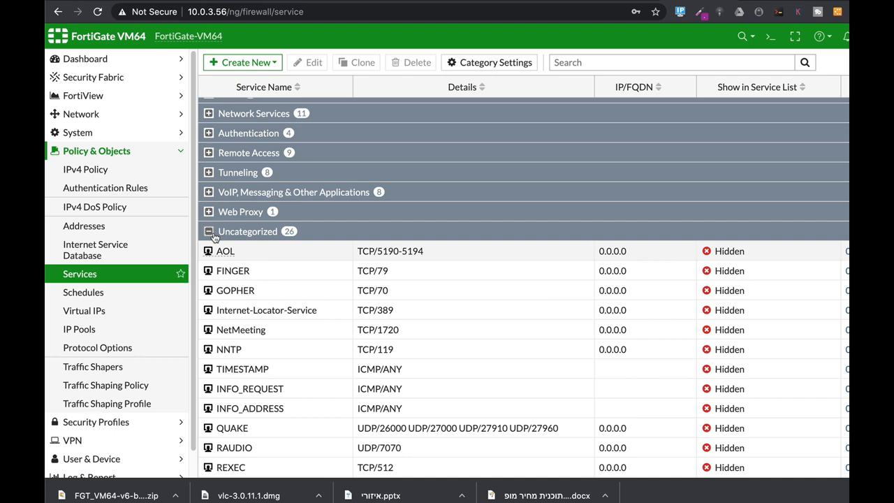
{"action": "scroll", "scroll_direction": "down", "scroll_amount": 3}
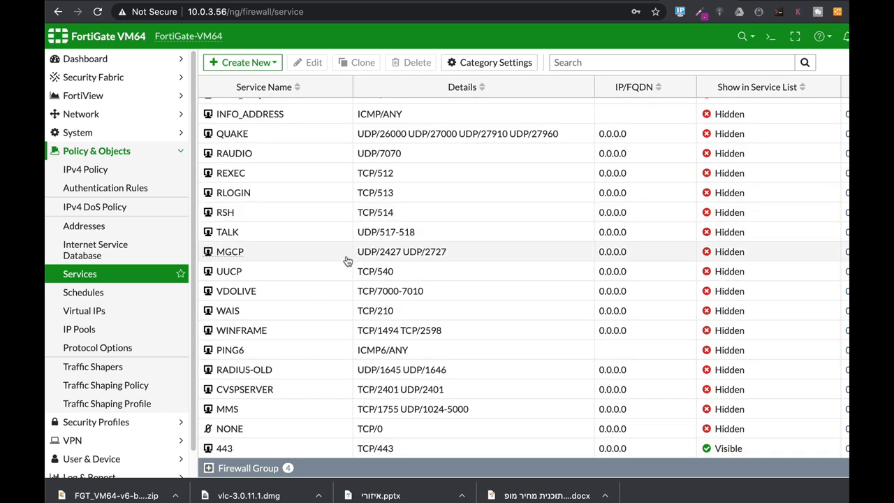
{"action": "scroll", "scroll_direction": "up", "scroll_amount": 3}
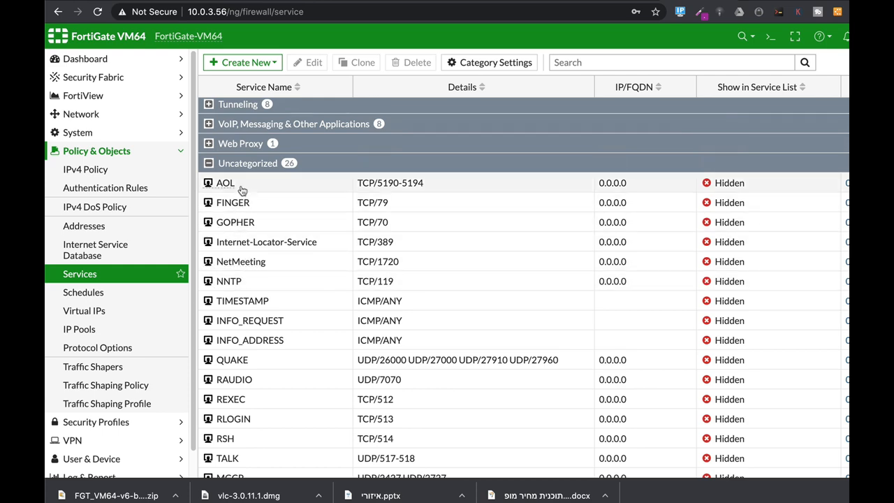
{"action": "mouse_move", "coordinate": [317, 267]}
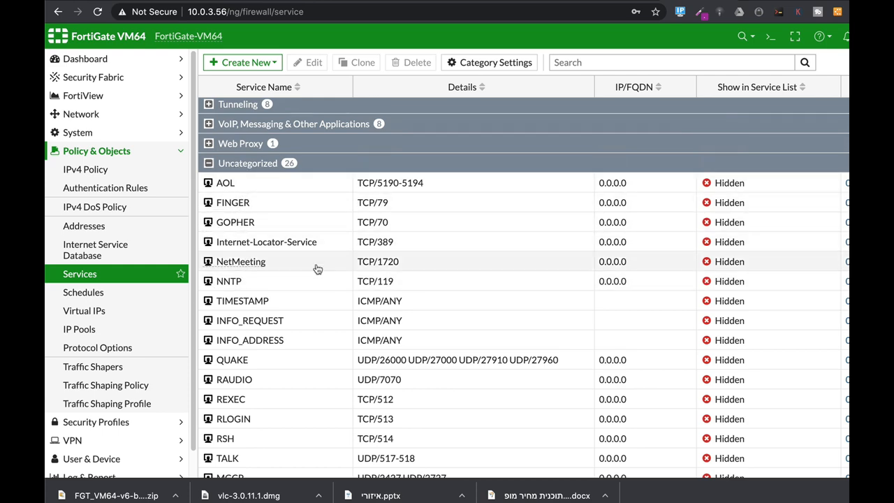
{"action": "scroll", "scroll_direction": "down", "scroll_amount": 3}
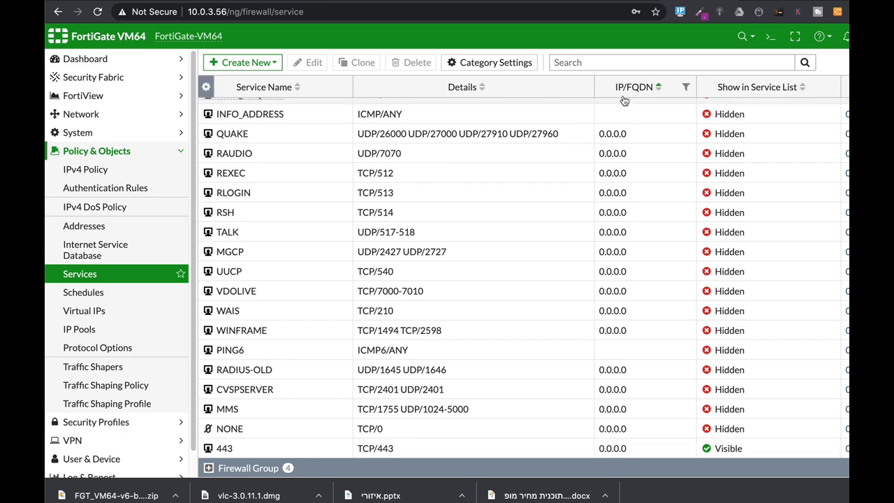
{"action": "key", "text": "cmd+tab"}
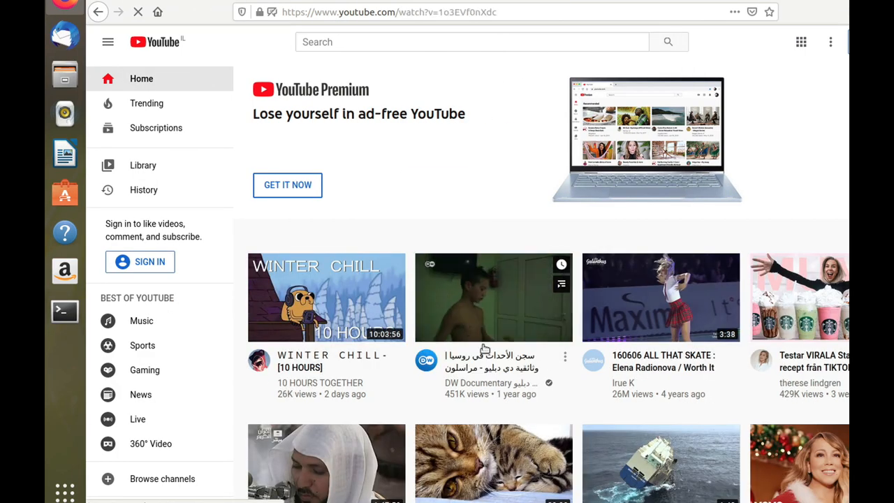
Play a YouTube video in the VM's Firefox to generate web traffic
{"action": "left_click", "coordinate": [493, 297]}
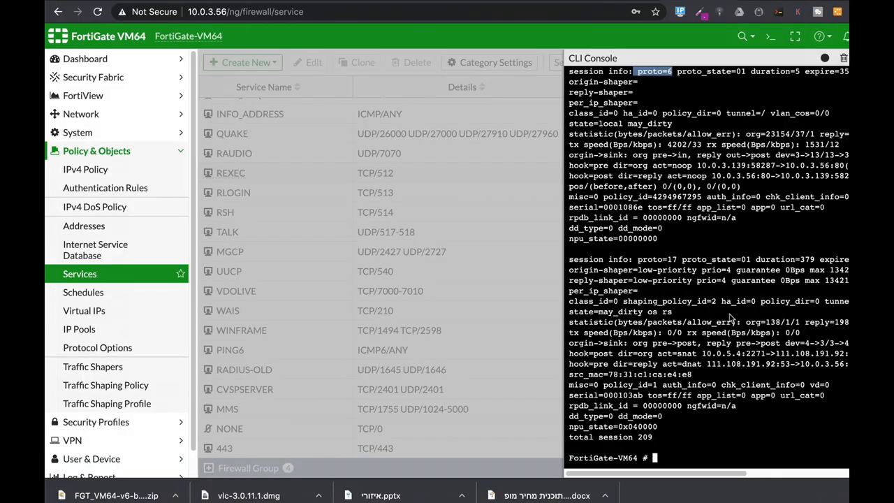
Run diag sys session list and highlight expire=never on a TCP session
{"action": "type", "text": "diag sy"}
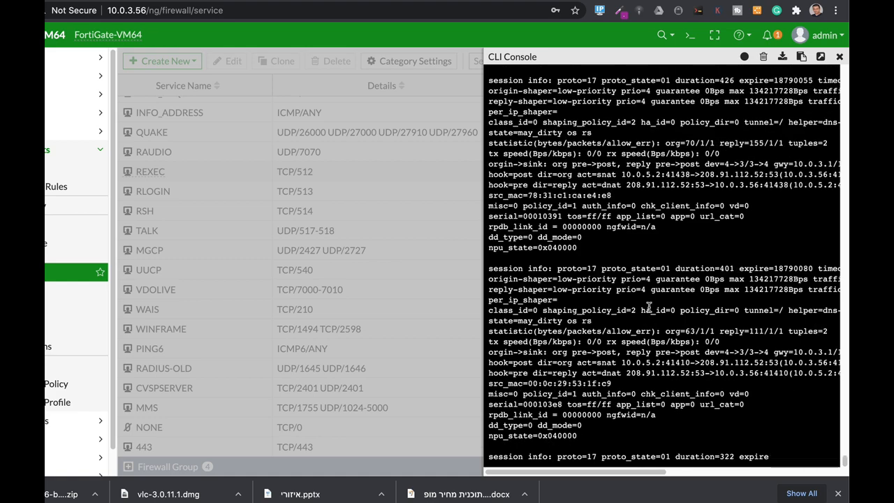
{"action": "scroll", "scroll_direction": "down", "scroll_amount": 3}
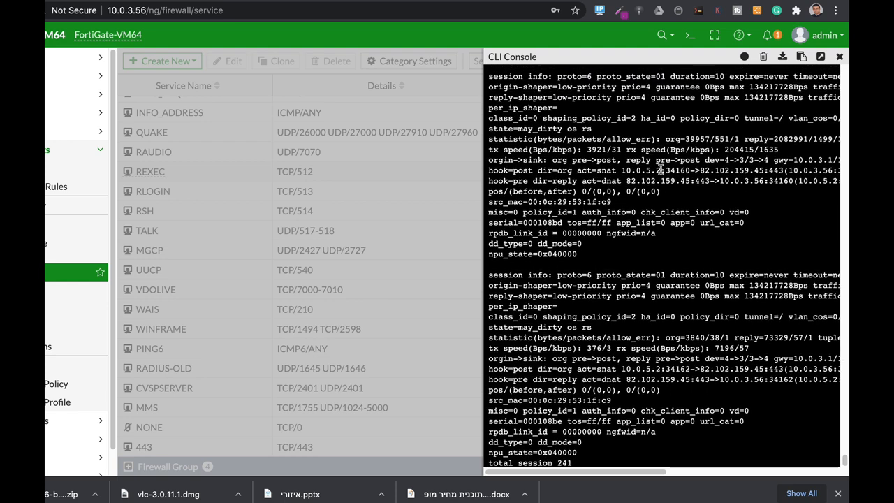
{"action": "scroll", "scroll_direction": "down", "scroll_amount": 3}
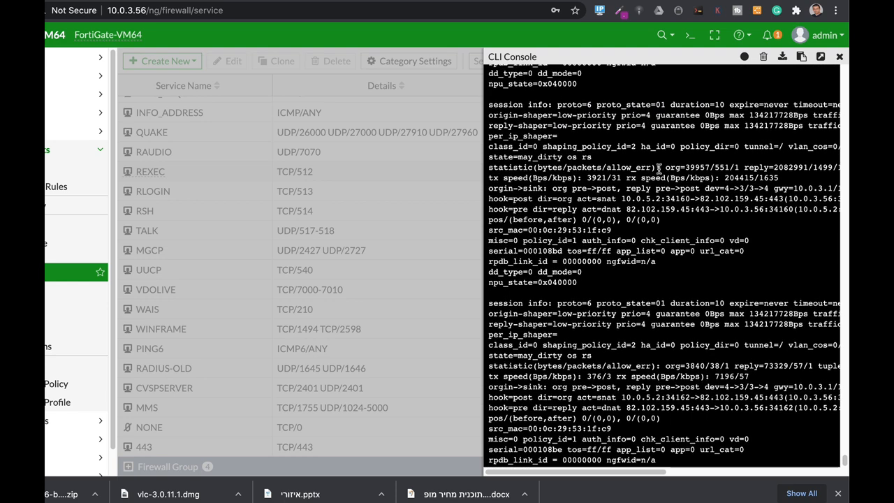
{"action": "scroll", "scroll_direction": "down", "scroll_amount": 3}
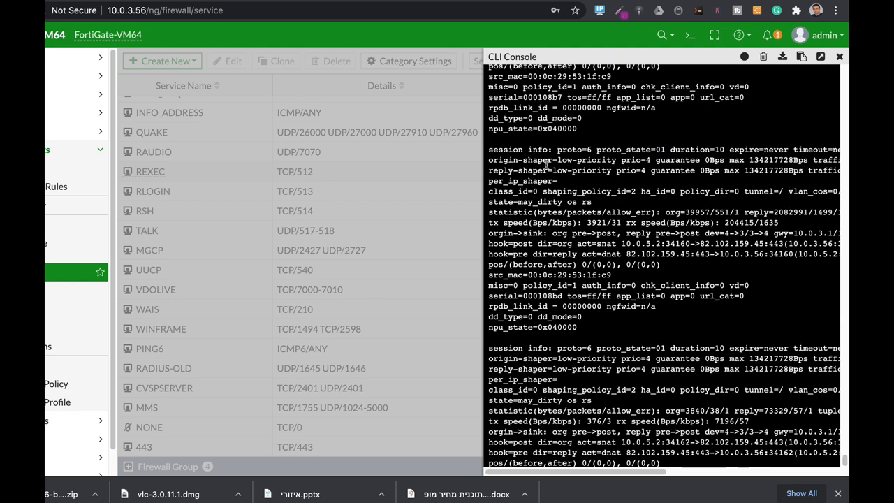
{"action": "double_click", "coordinate": [574, 149]}
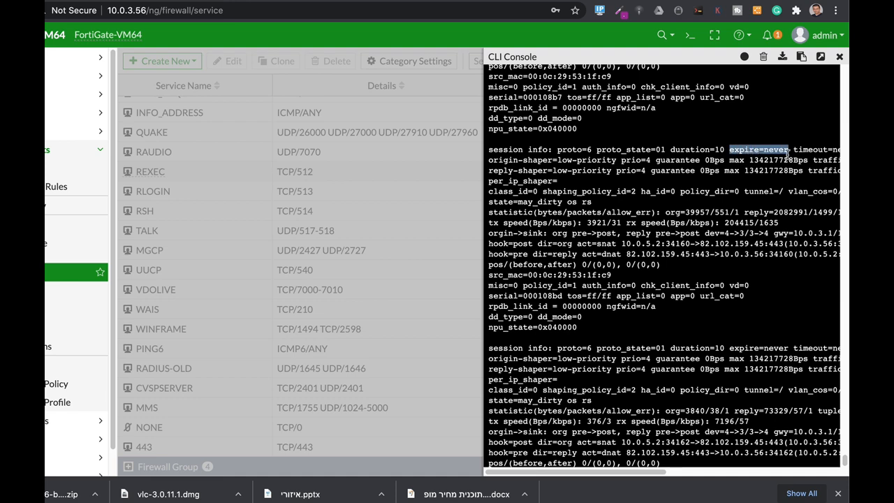
{"action": "scroll", "scroll_direction": "right", "scroll_amount": 3}
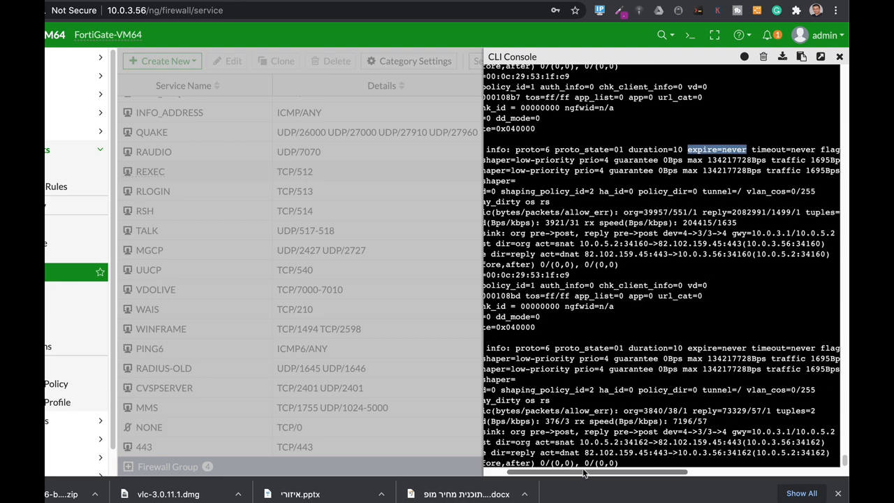